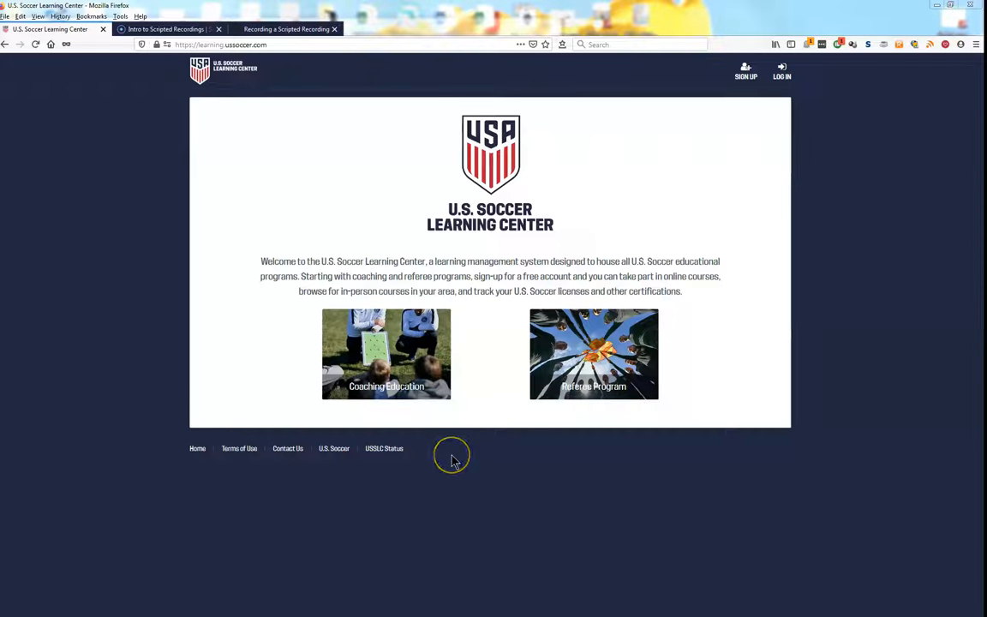
mouse_move(480, 374)
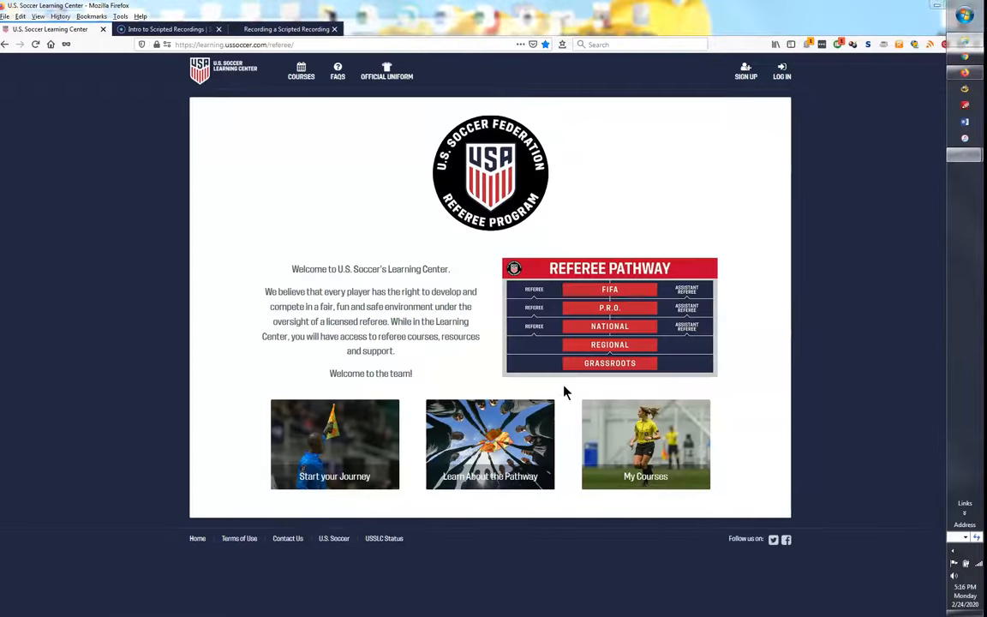
mouse_move(16, 598)
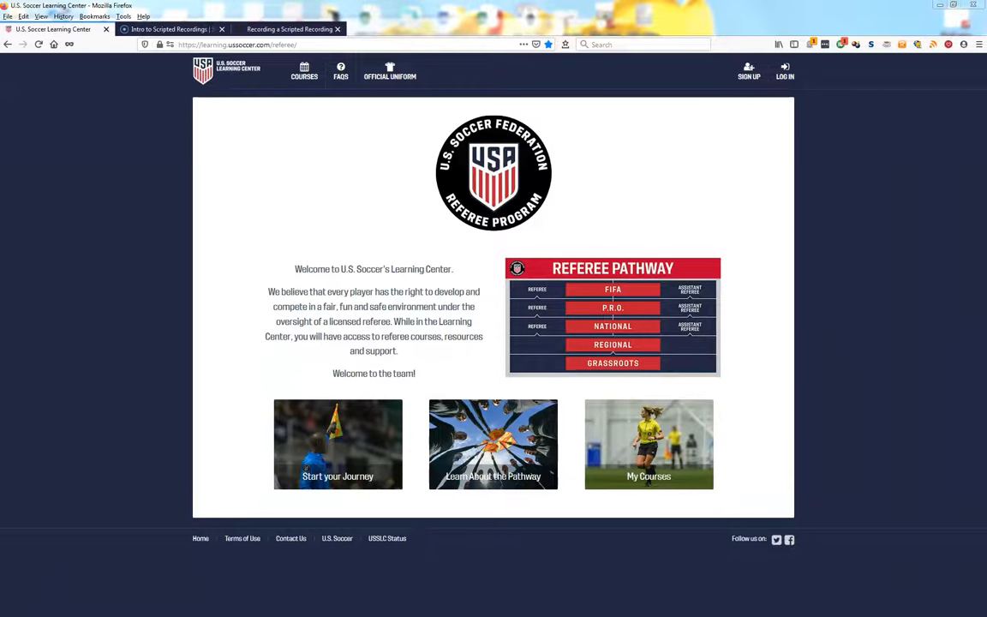
Reach the new-account Sign up form from the SIGN UP header option
left_click(749, 72)
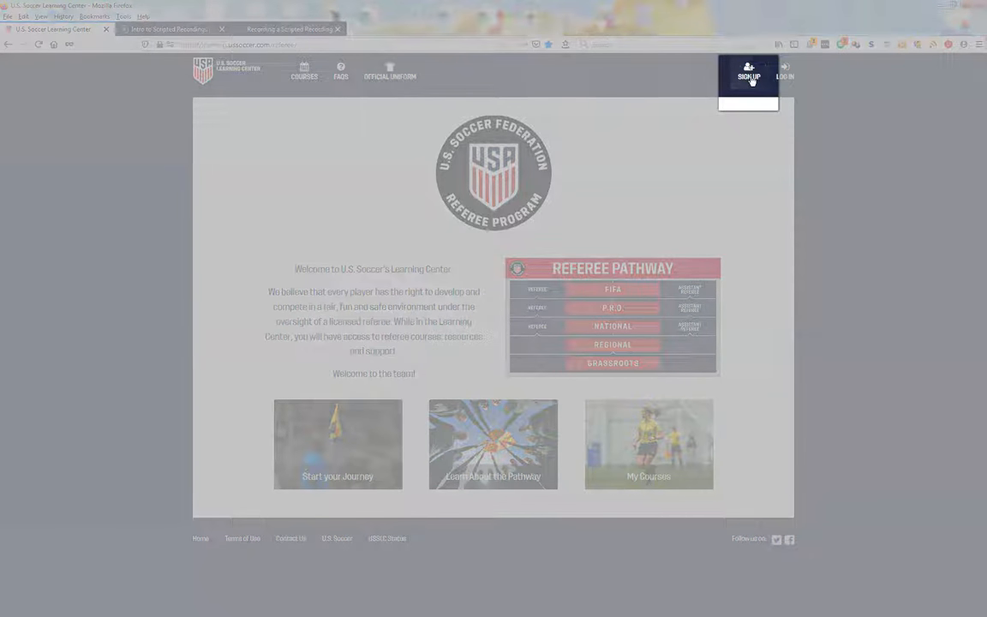
left_click(747, 72)
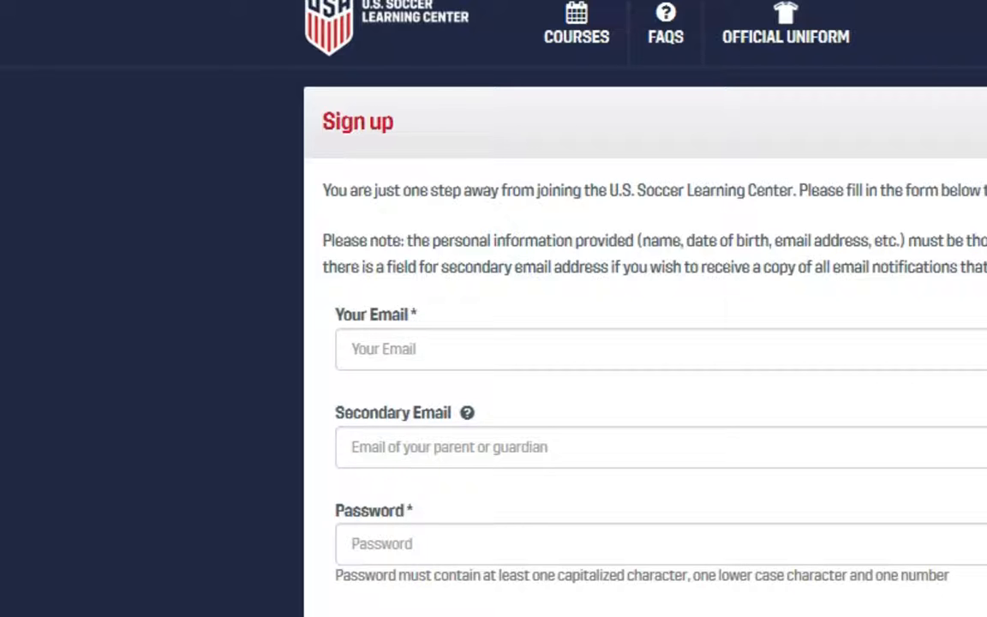
Scroll down to reveal the name, address, birthday, gender and terms sections of the form
scroll("down", 3)
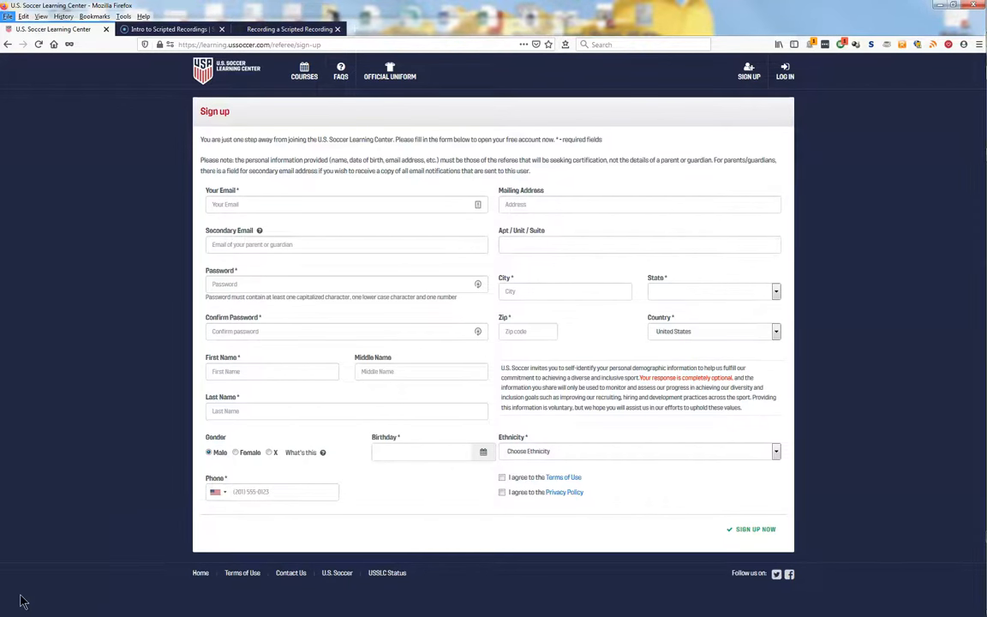
mouse_move(26, 598)
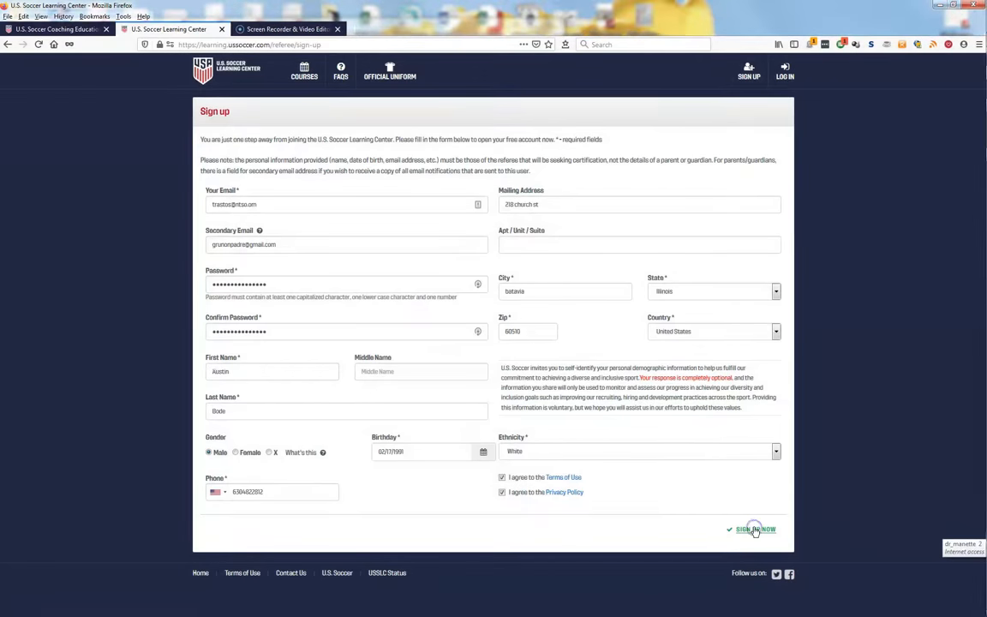
Submit the sign-up form and confirm importing the matching legacy referee record to reach the profile
left_click(754, 527)
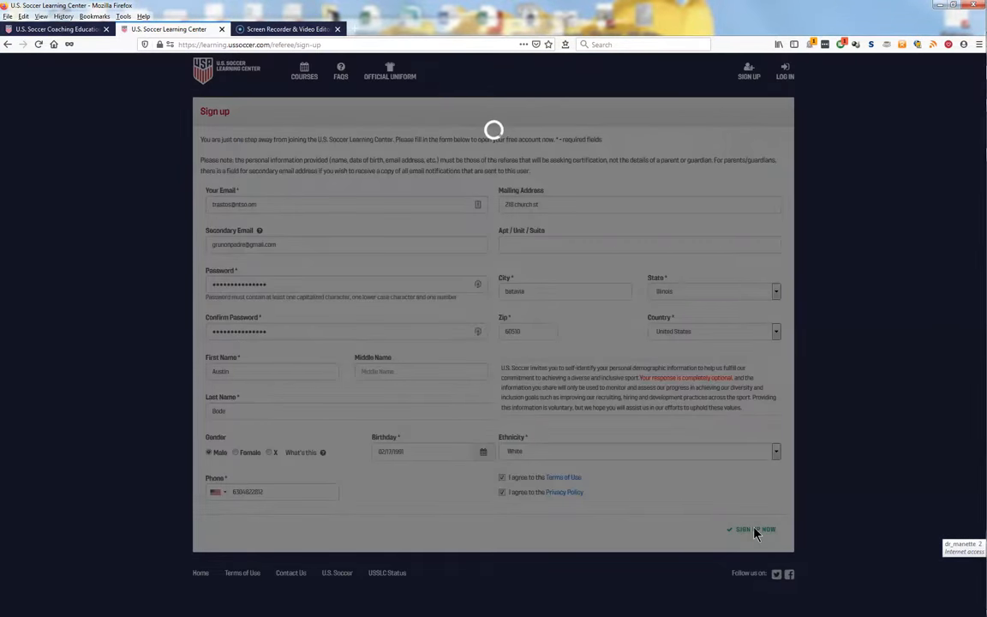
left_click(754, 528)
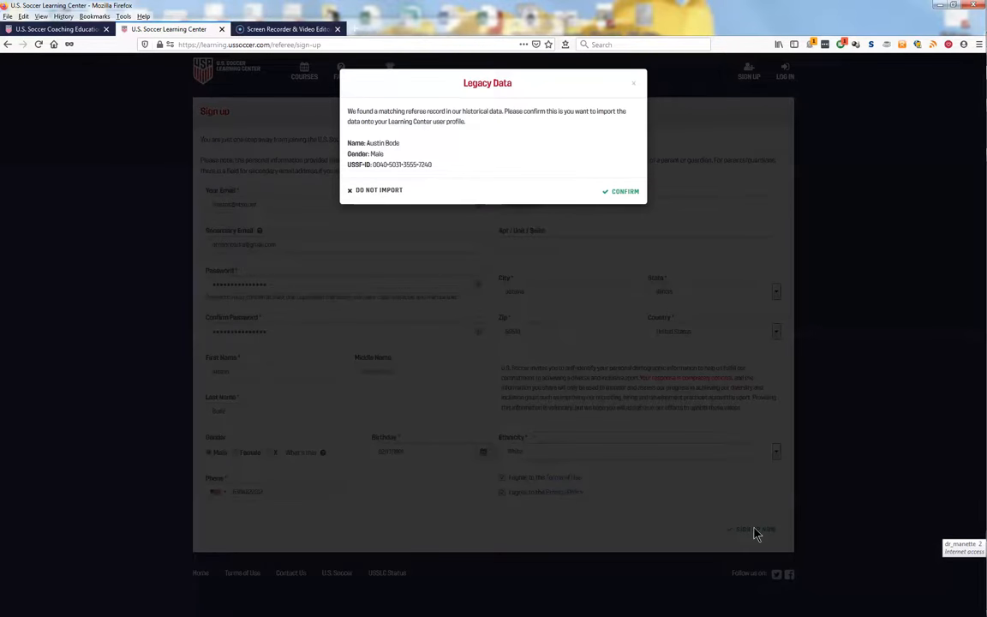
mouse_move(454, 278)
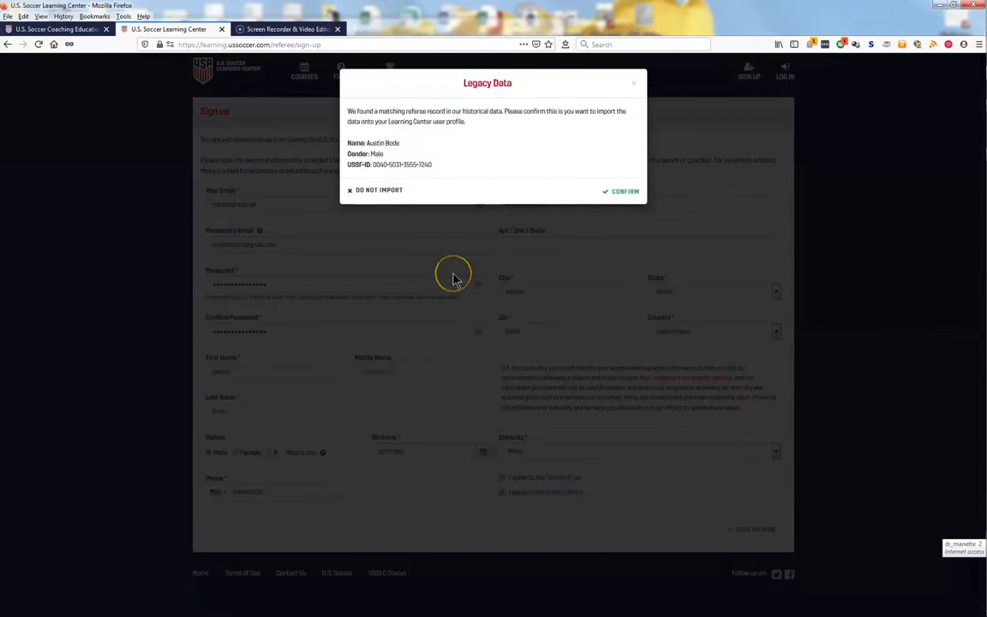
left_click(623, 192)
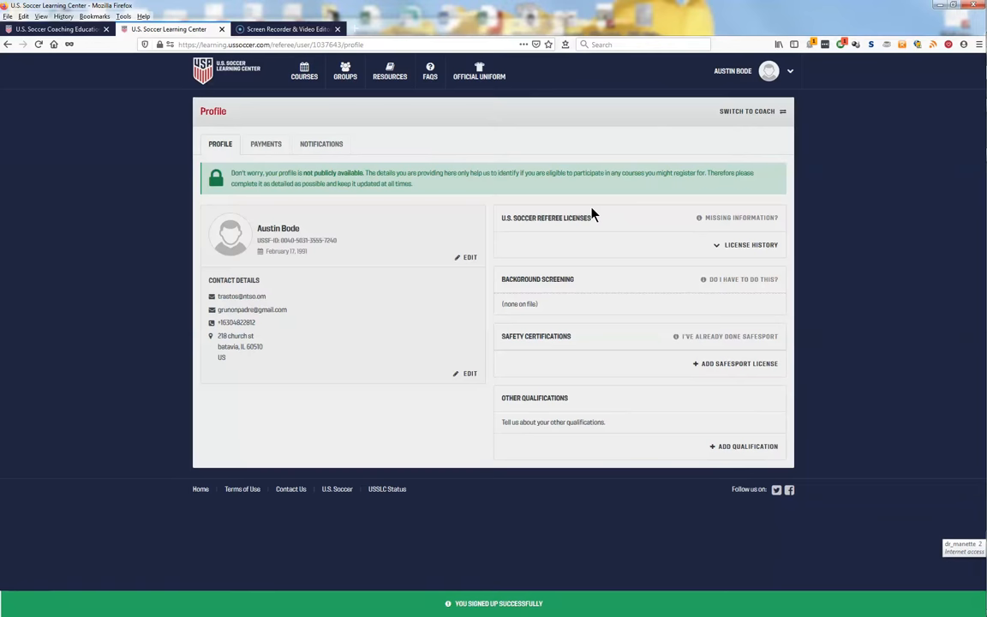